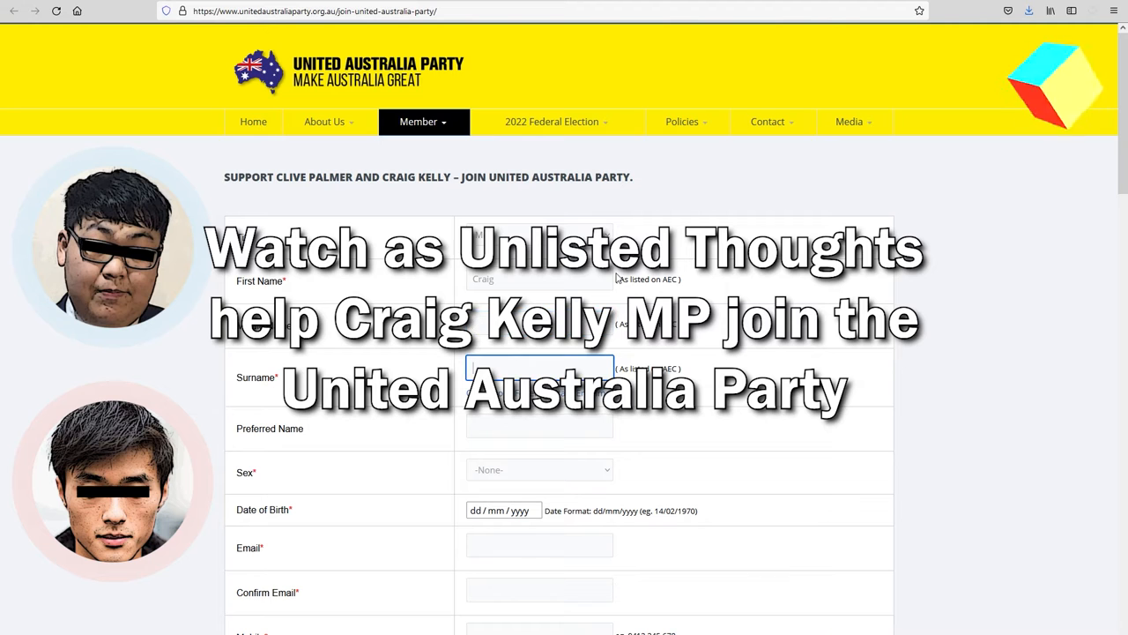
type("Kelly")
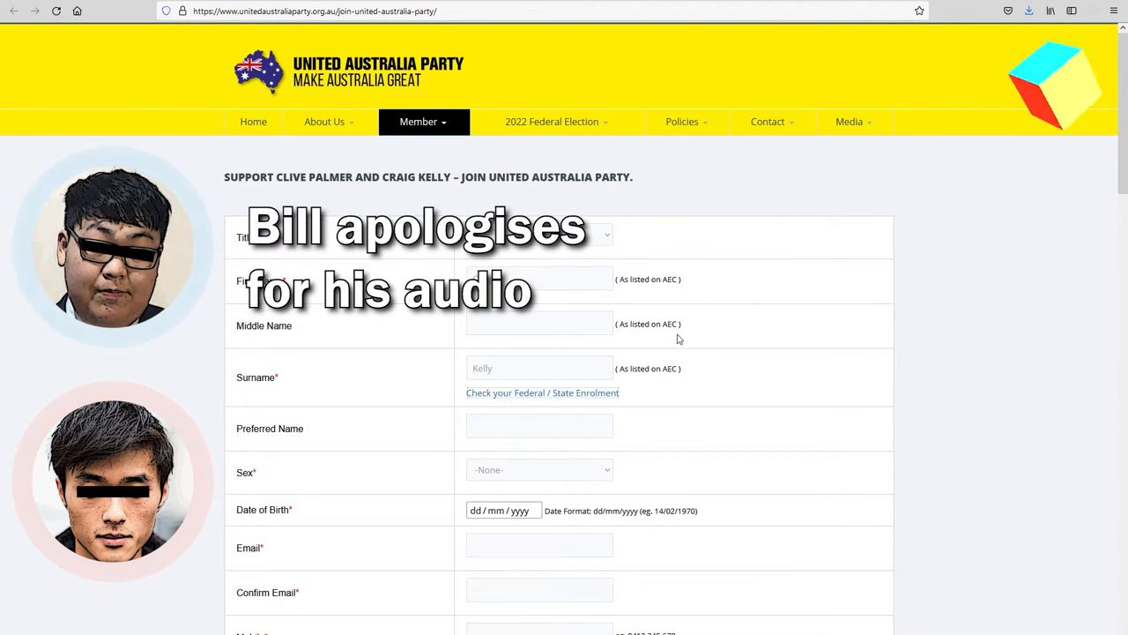
type("Craig")
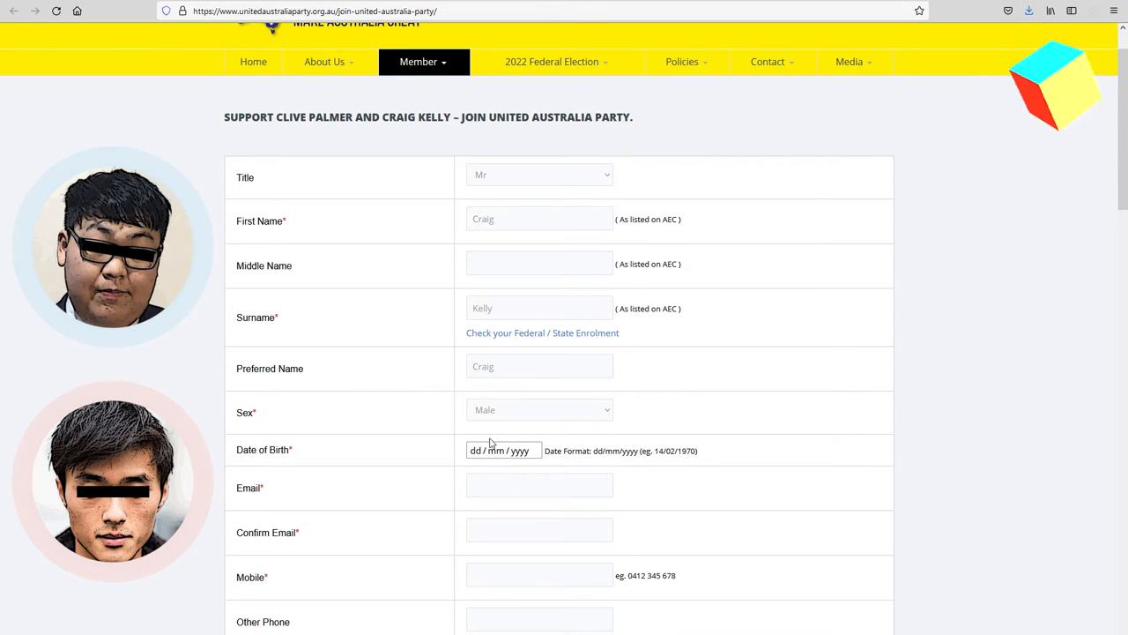
left_click(503, 450)
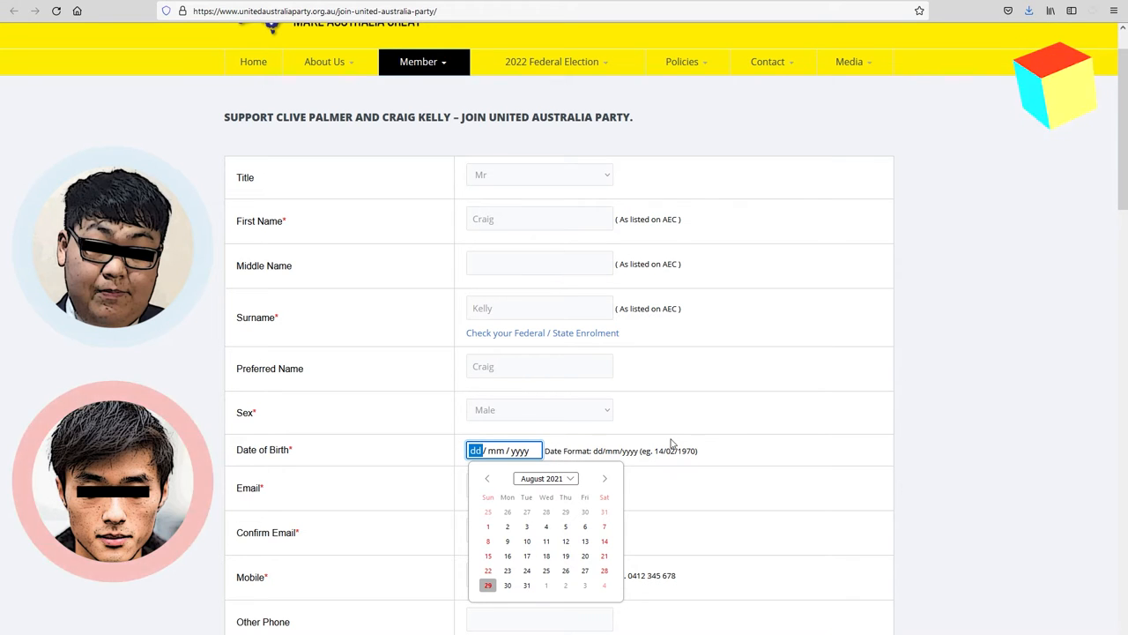
left_click(485, 584)
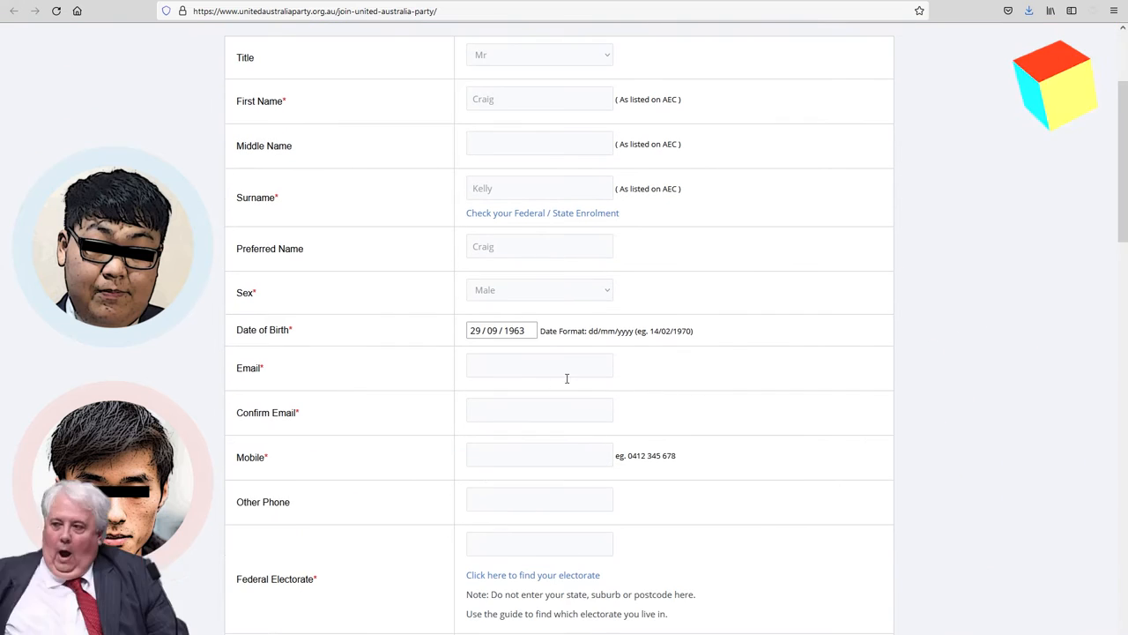
Fill in Email and Confirm Email, enter a mobile, and set federal electorate Hughes.
type("unlisted")
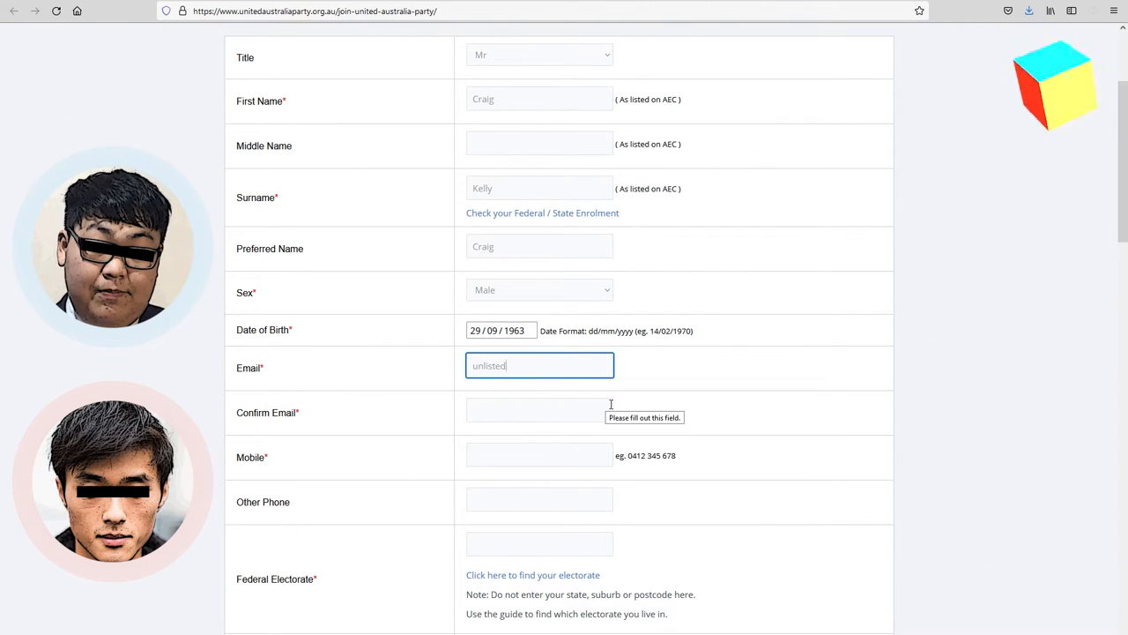
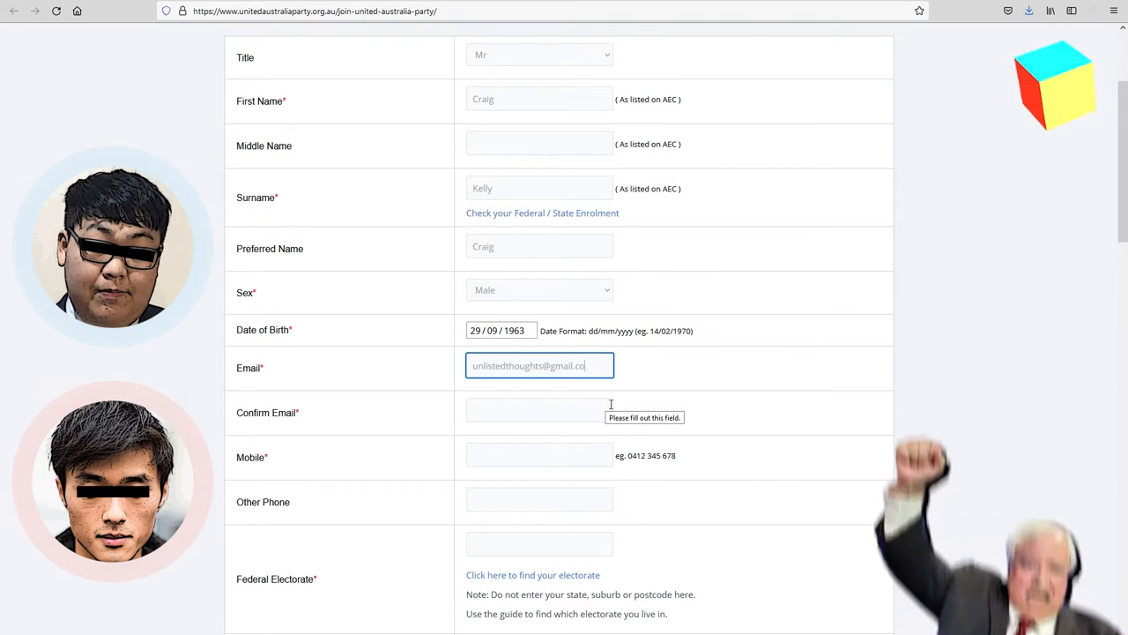
left_click(539, 453)
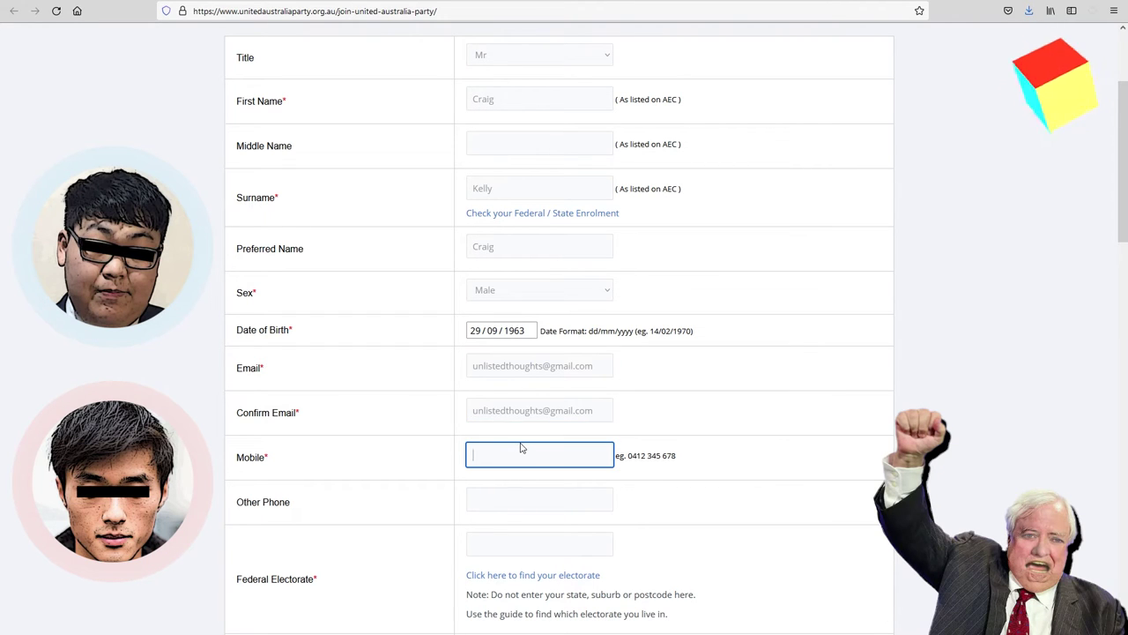
type("None of your business")
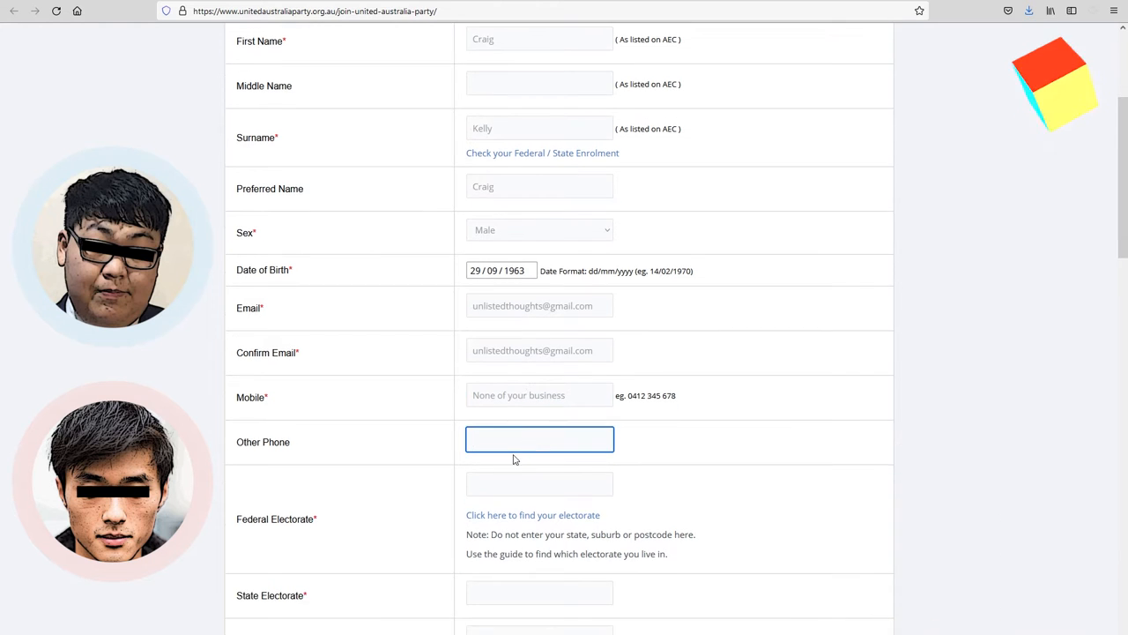
type("Hughes")
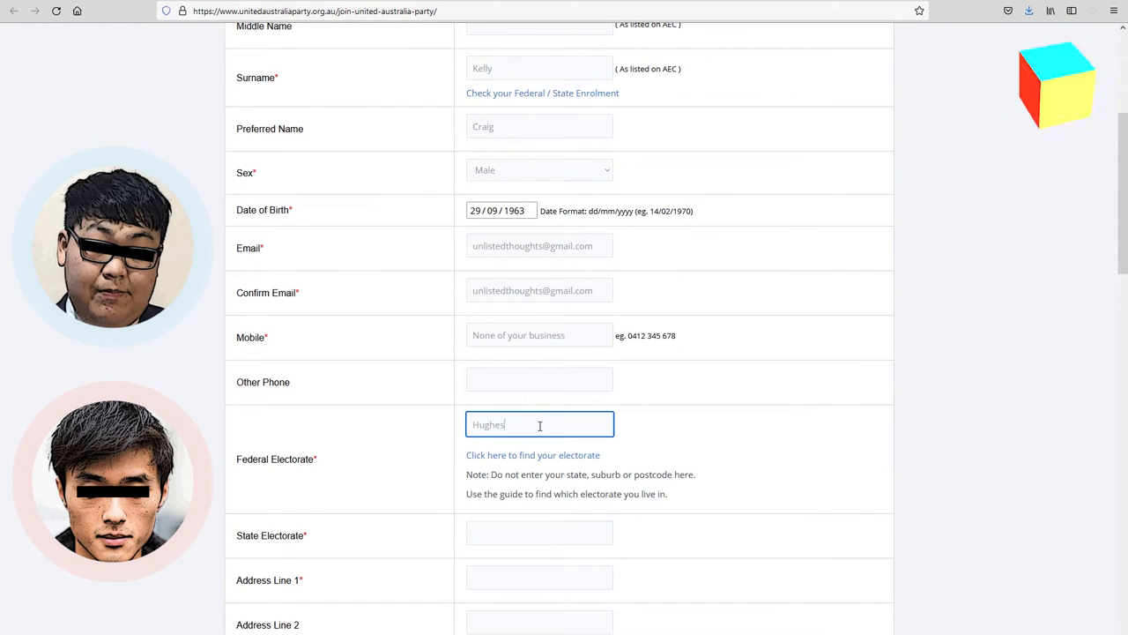
scroll("down", 3)
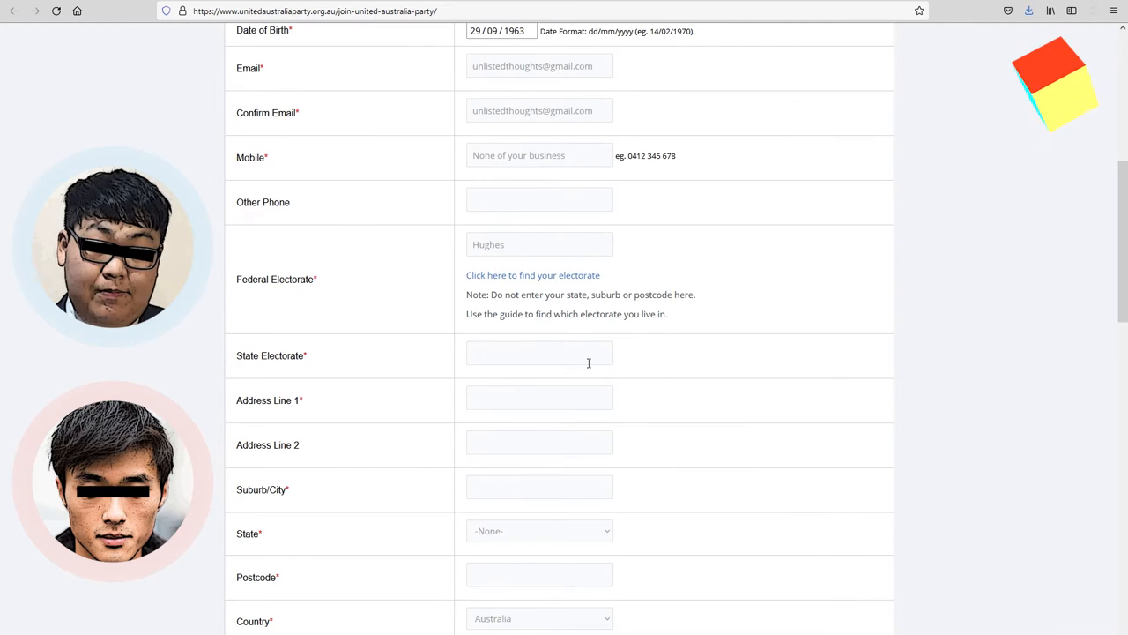
left_click(538, 353)
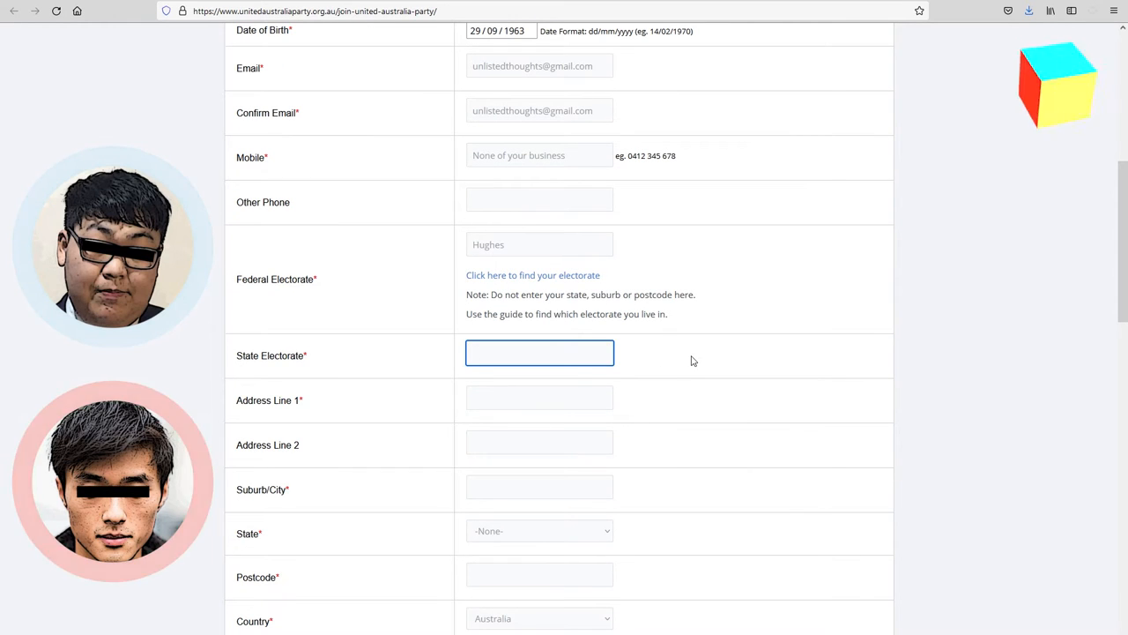
mouse_move(694, 277)
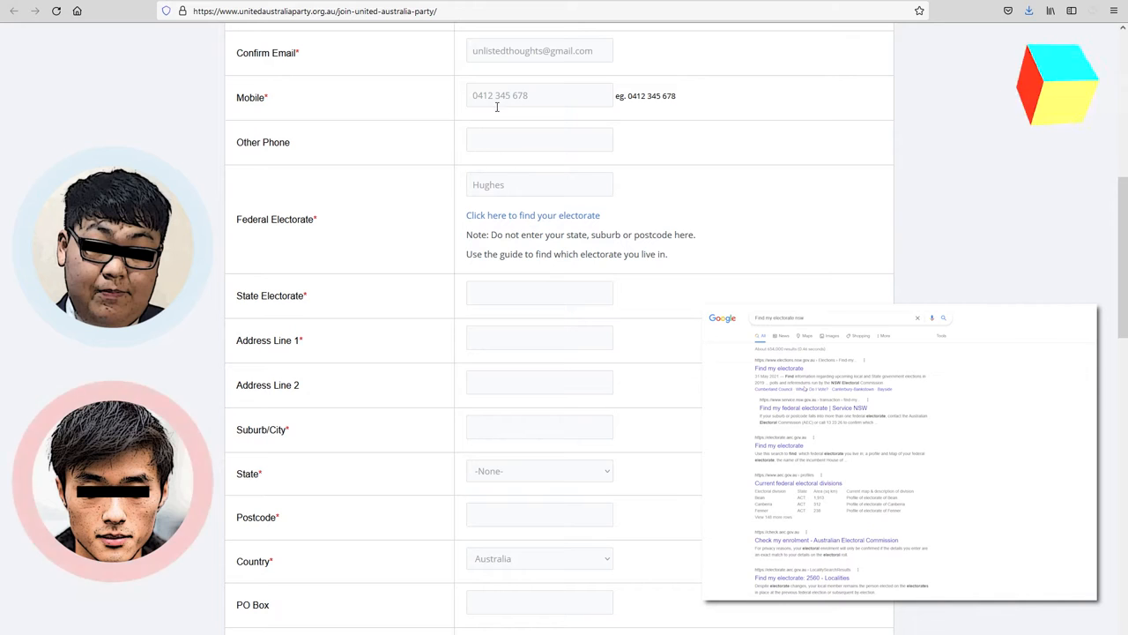
type("0412345678")
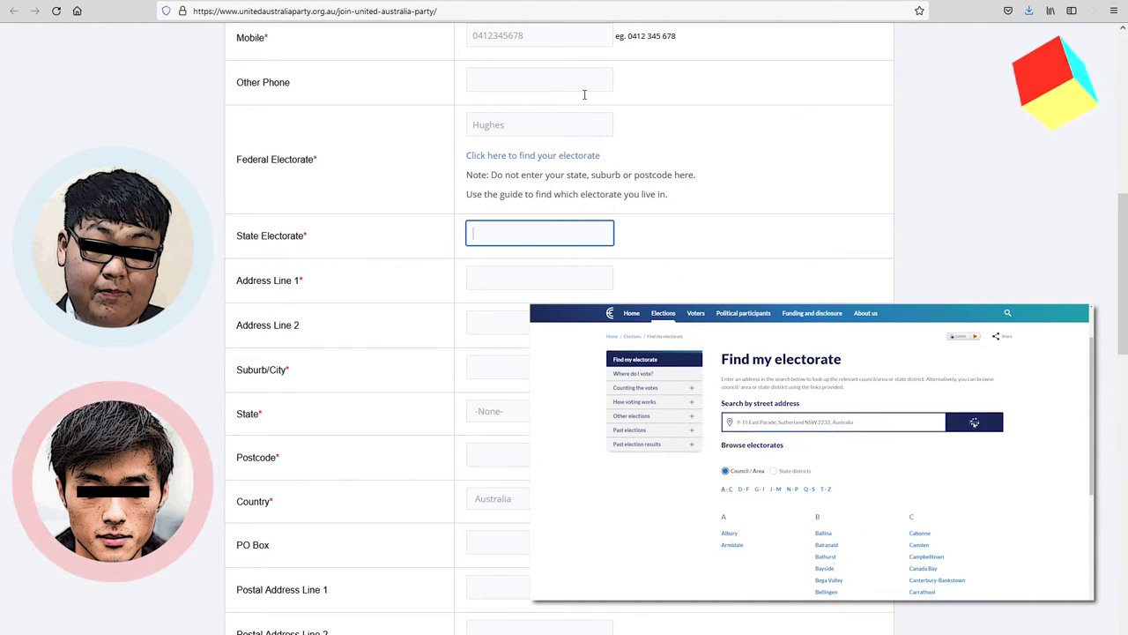
left_click(973, 421)
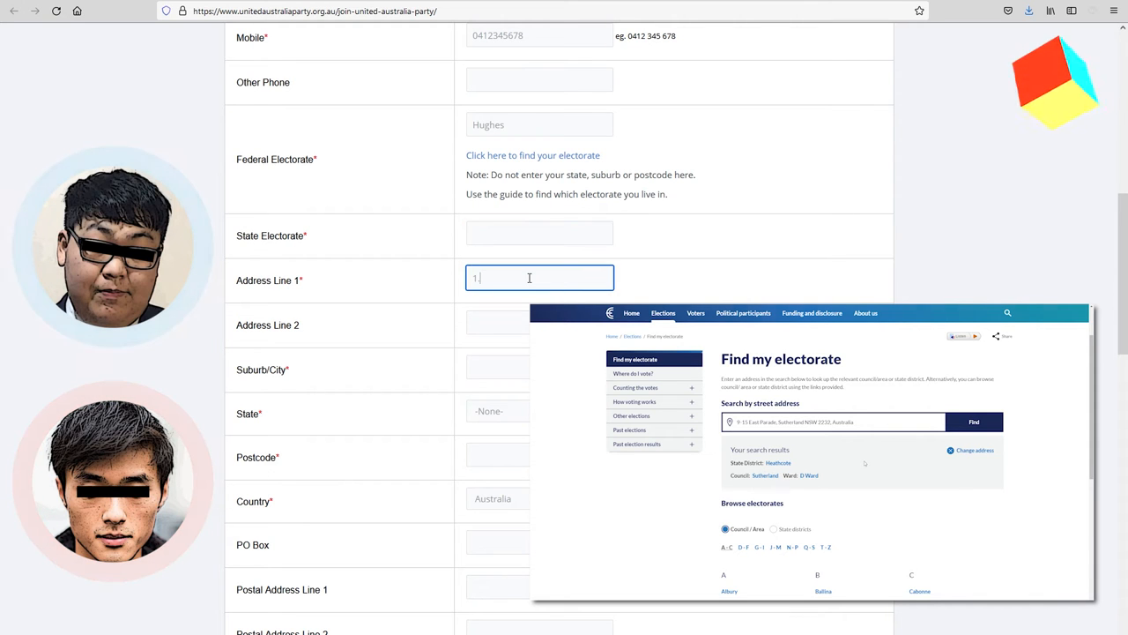
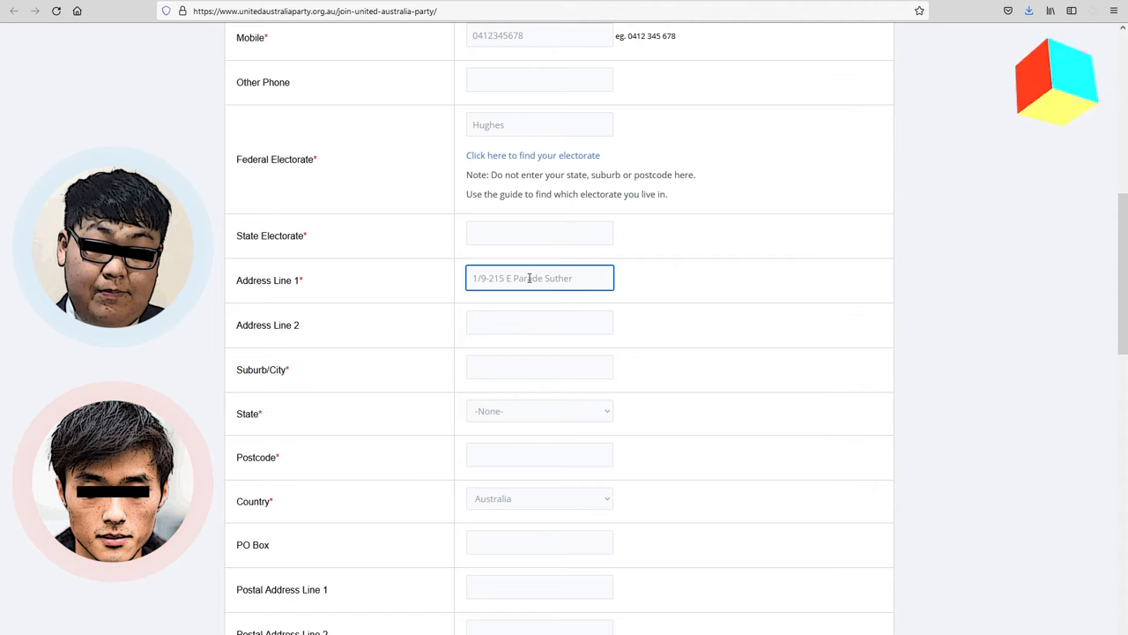
double_click(556, 278)
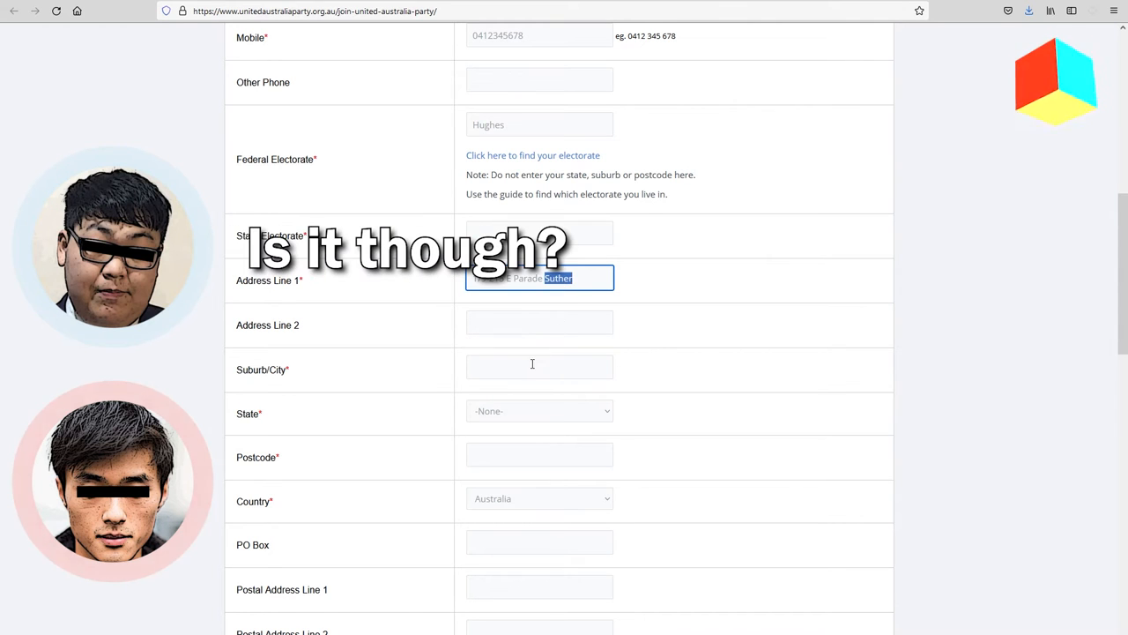
type("SUtherlands")
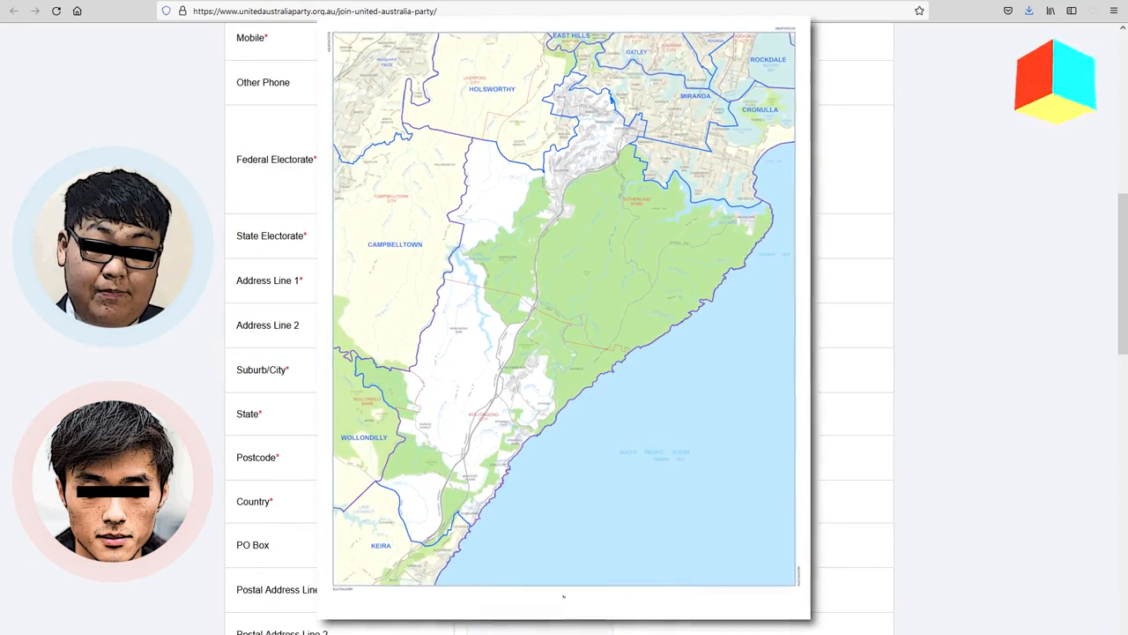
Set state electorate Heathcote and postcode 2232 for the Sutherland NSW address.
scroll("down", 3)
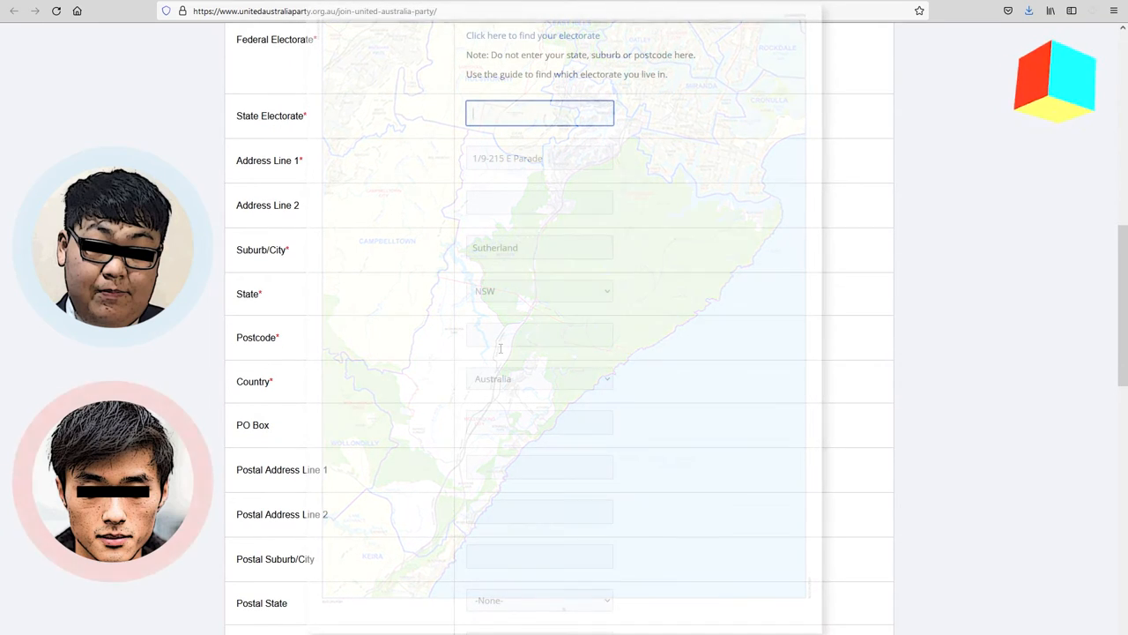
type("Heathcote")
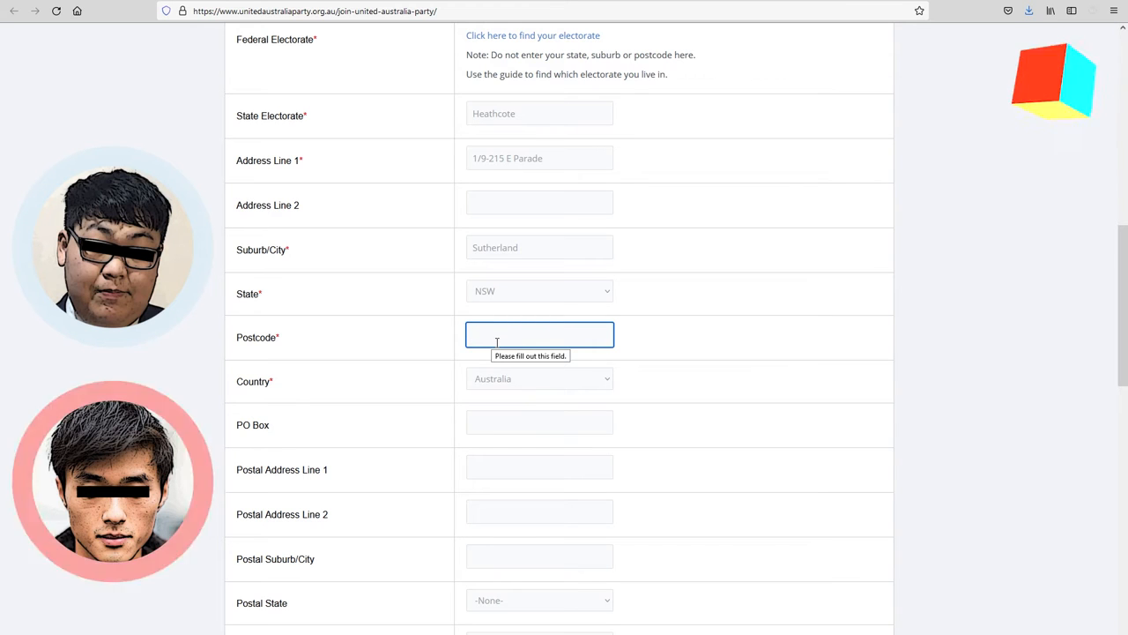
type("2232")
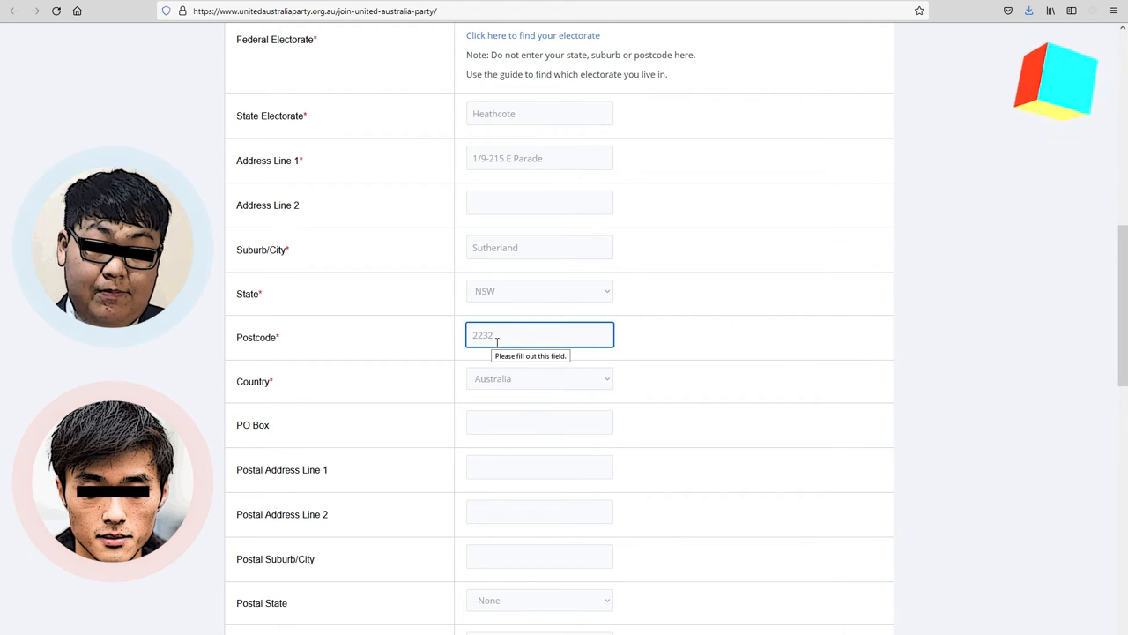
scroll("down", 3)
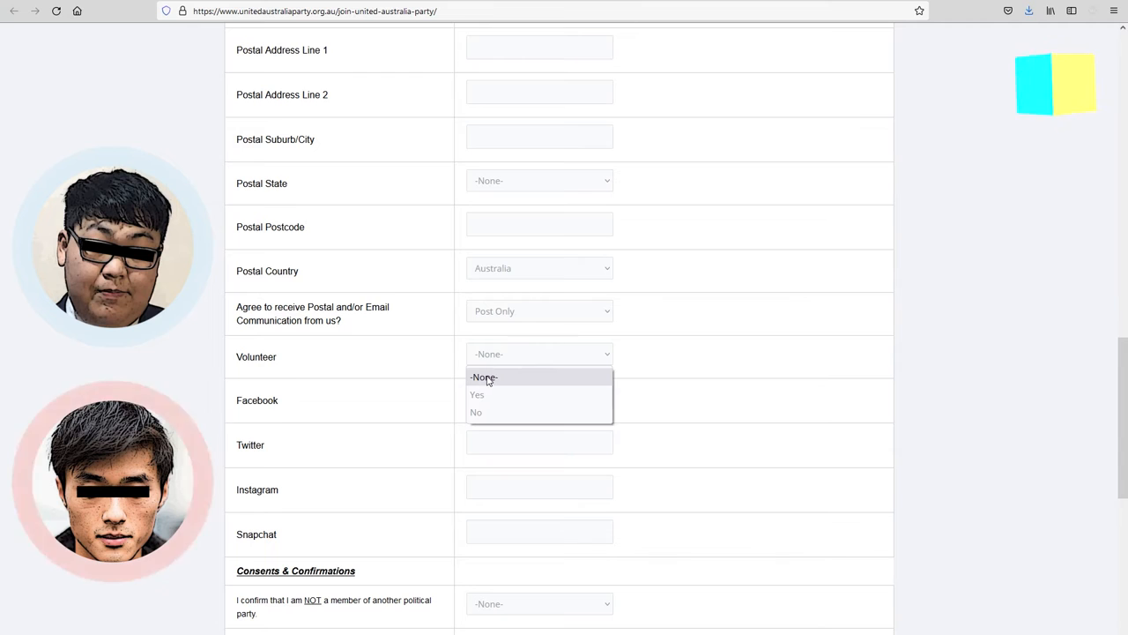
Answer Yes to not belonging to another party and agreeing to the Constitution.
scroll("down", 3)
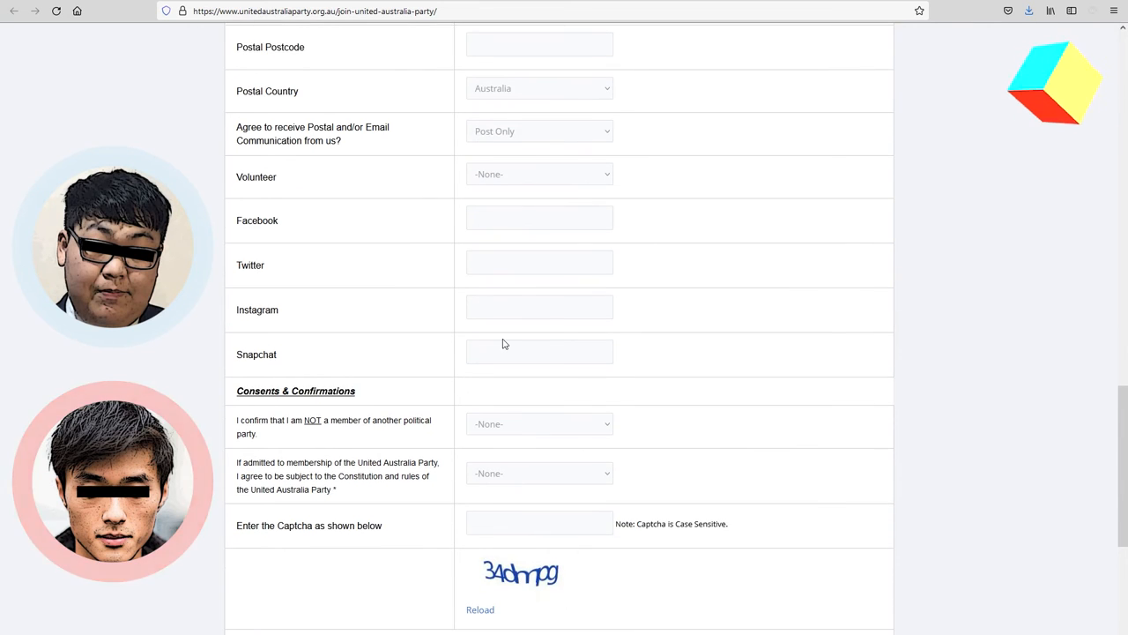
scroll("down", 3)
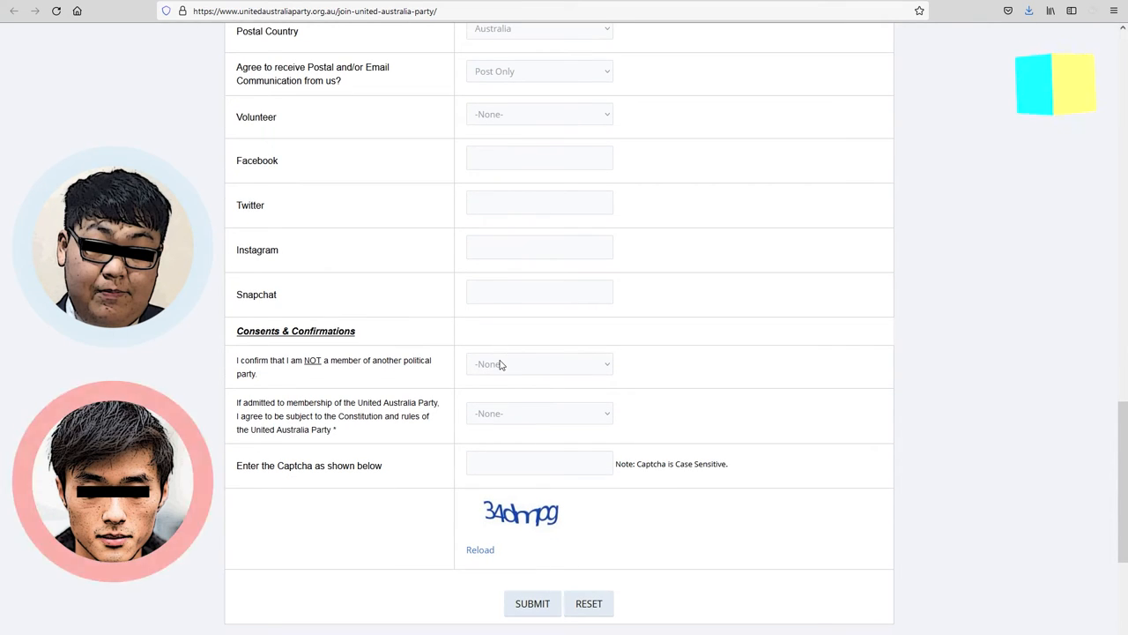
left_click(538, 364)
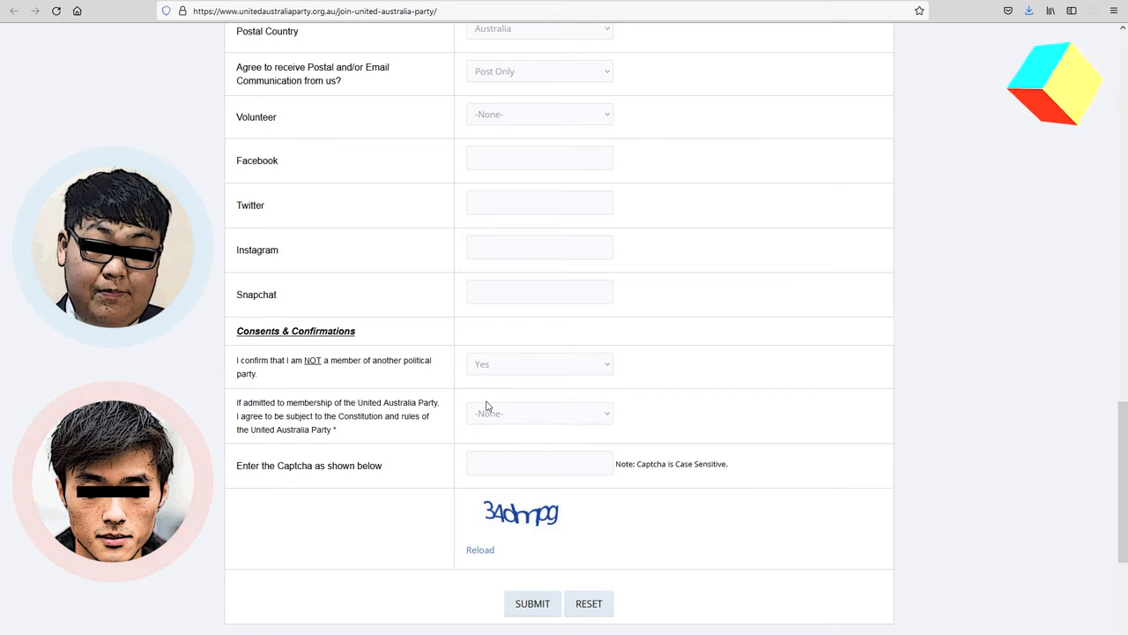
left_click(538, 413)
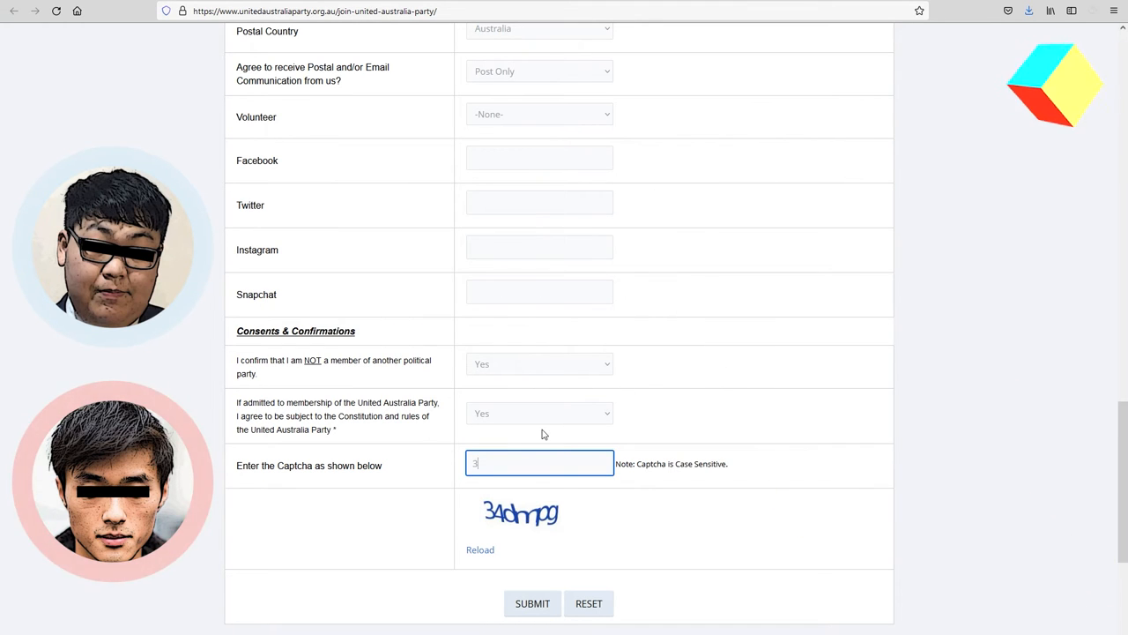
Type the captcha code and focus the Facebook field.
type("4")
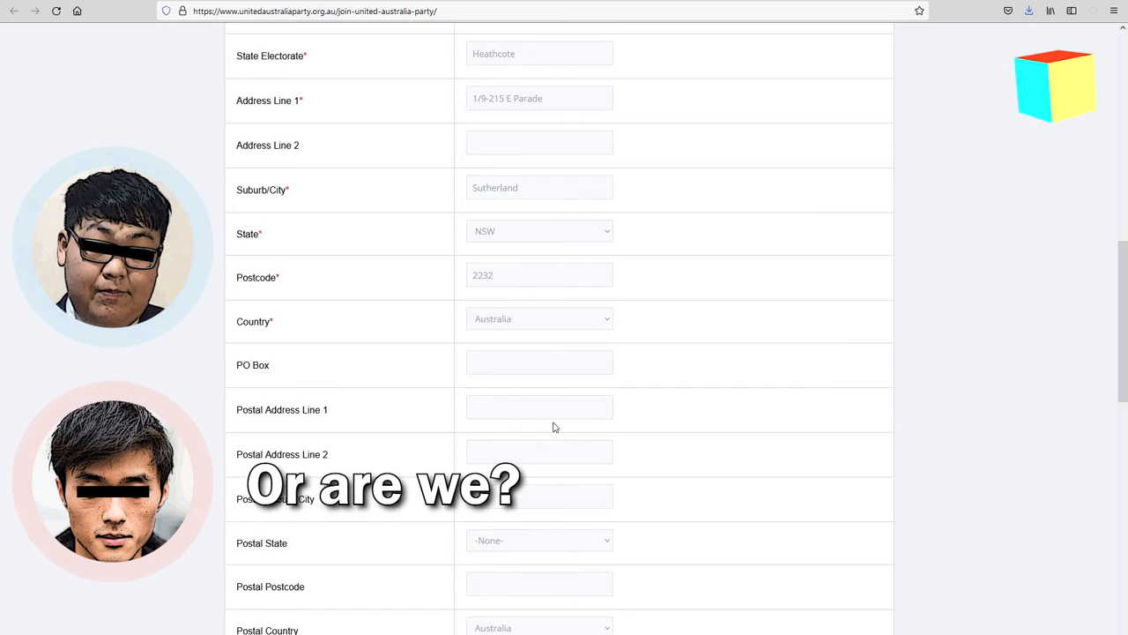
scroll("up", 3)
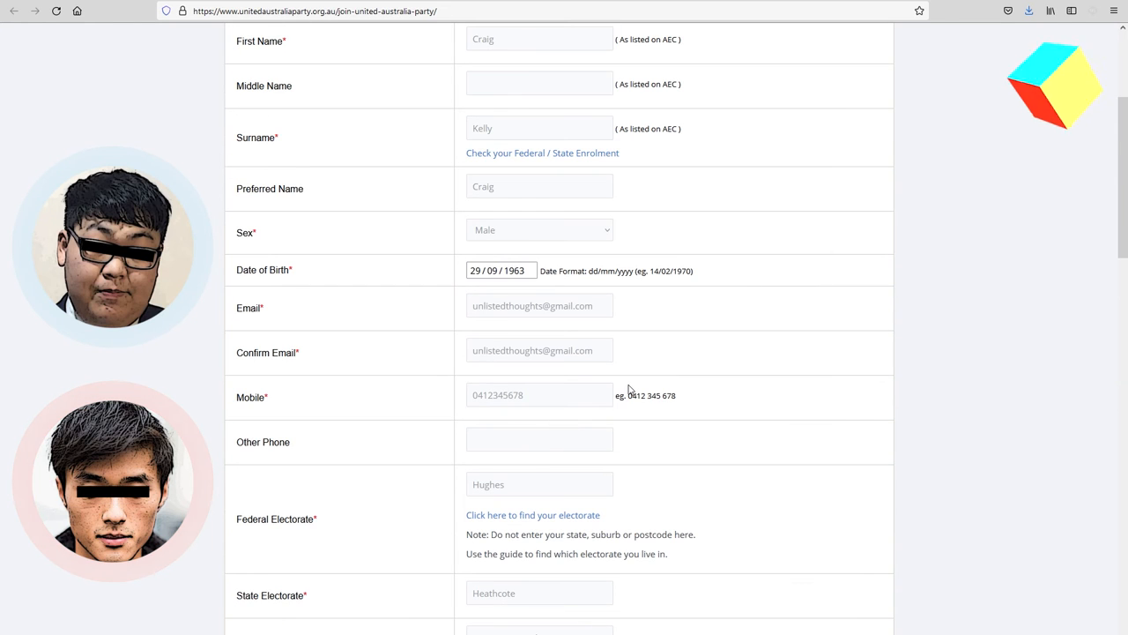
scroll("down", 3)
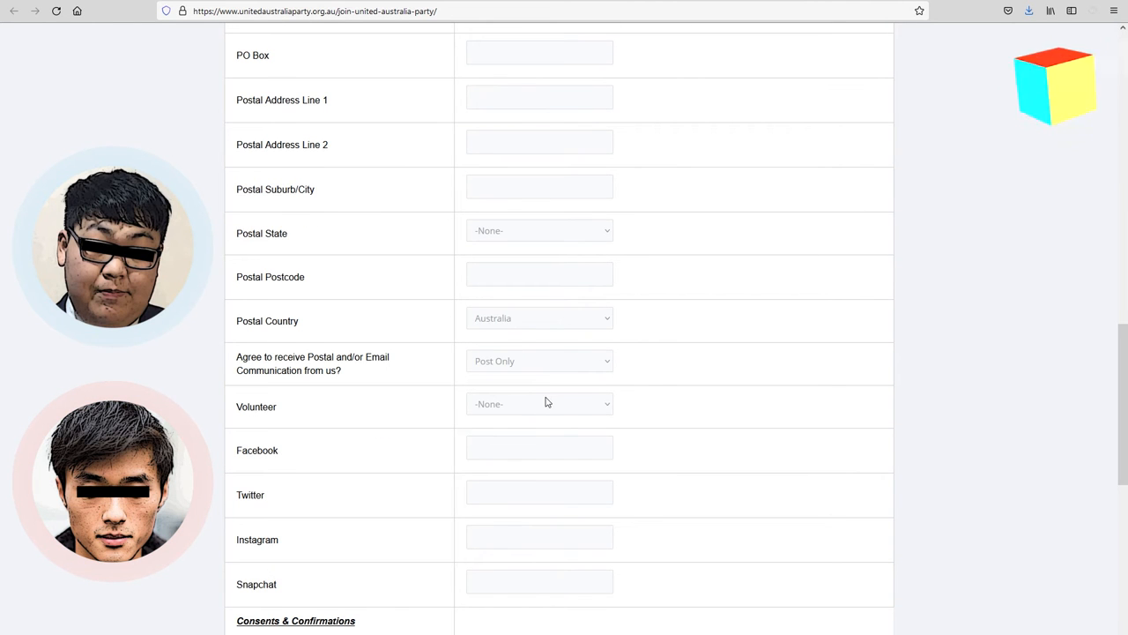
left_click(538, 447)
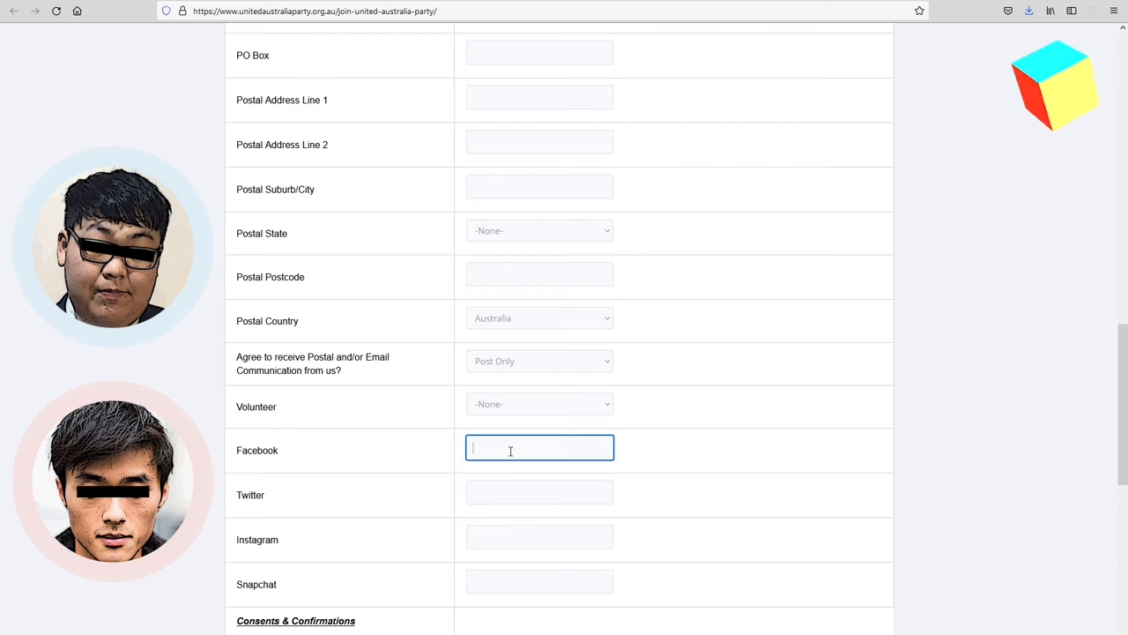
scroll("down", 3)
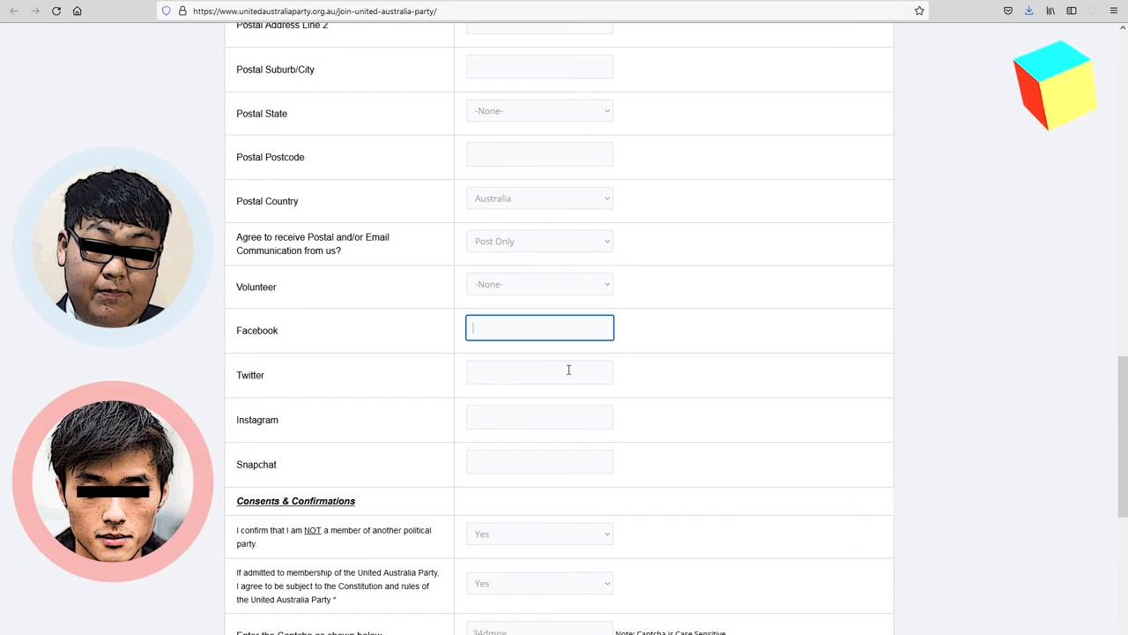
left_click(538, 373)
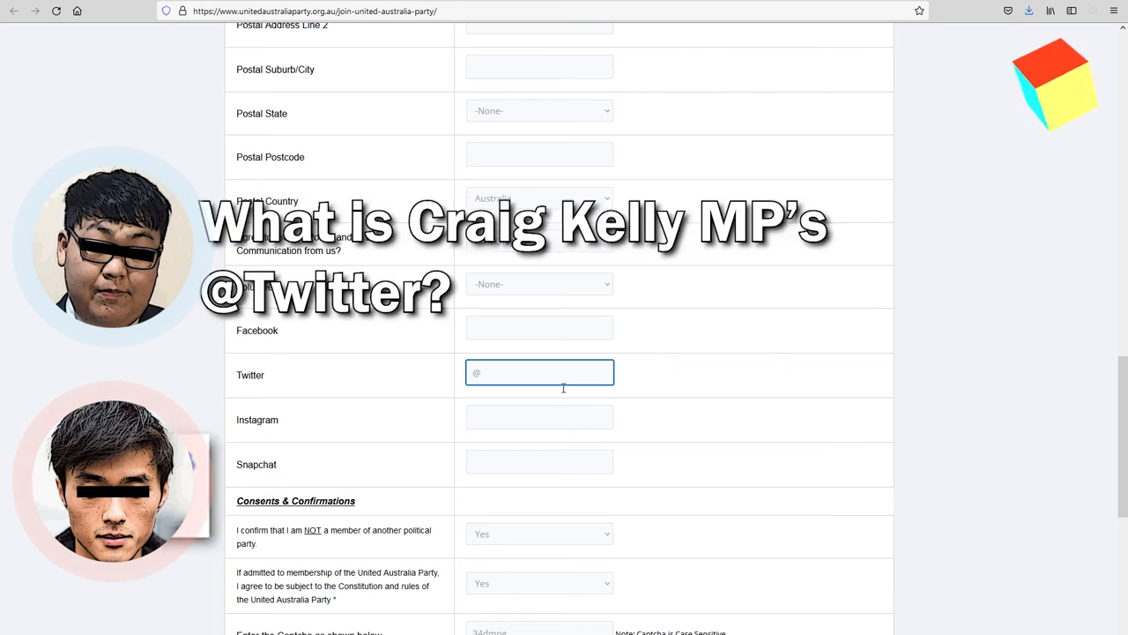
type("@CraigKellyMP")
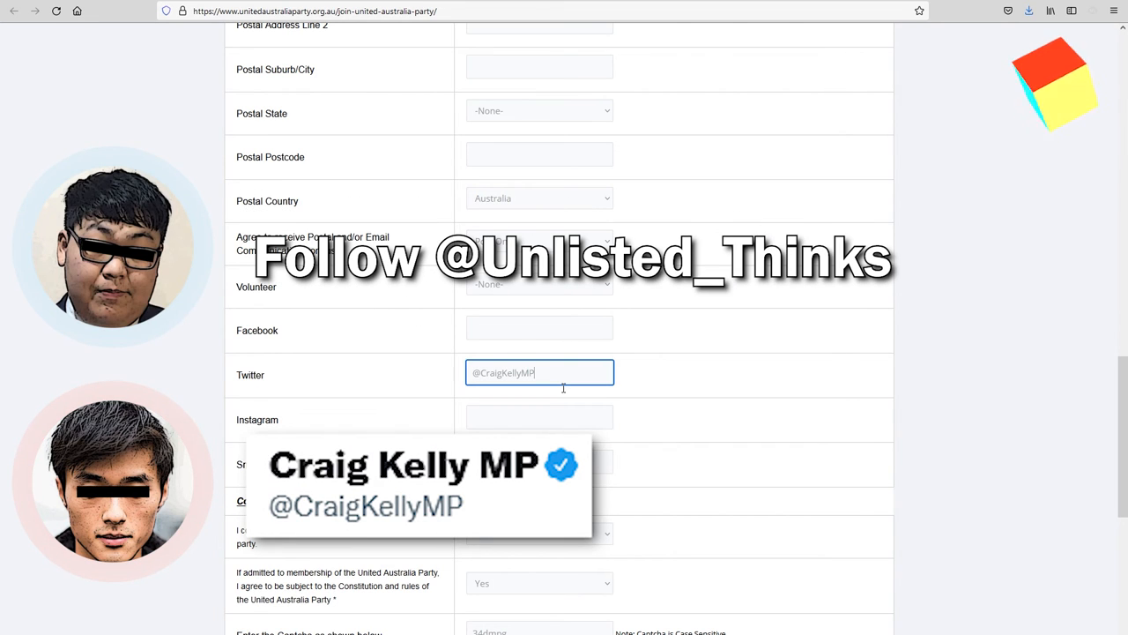
scroll("down", 3)
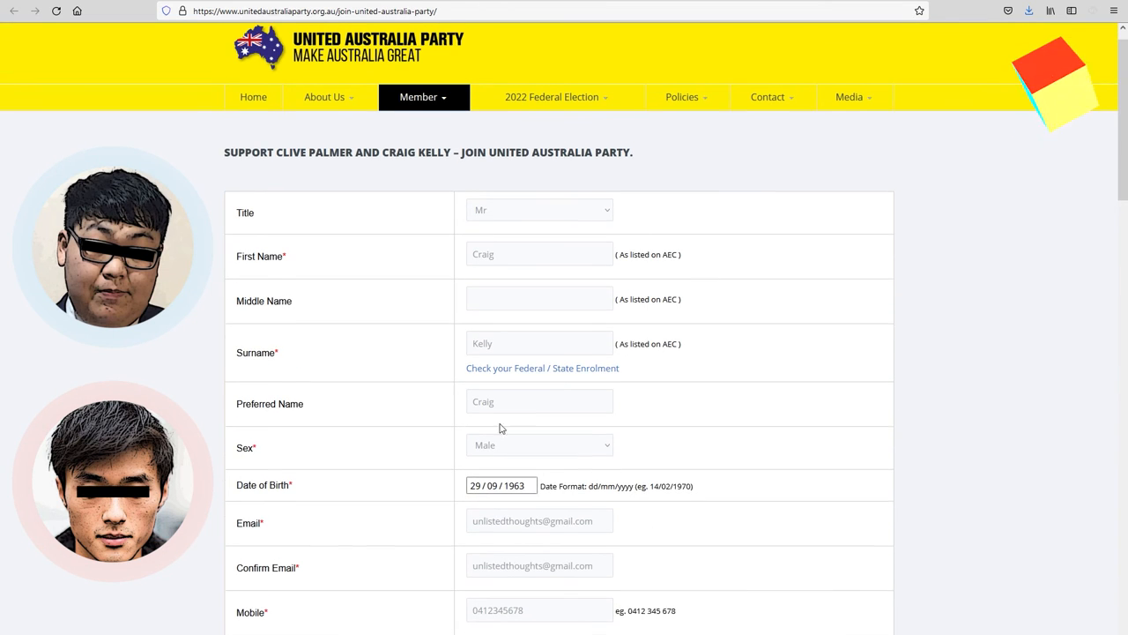
left_click(538, 313)
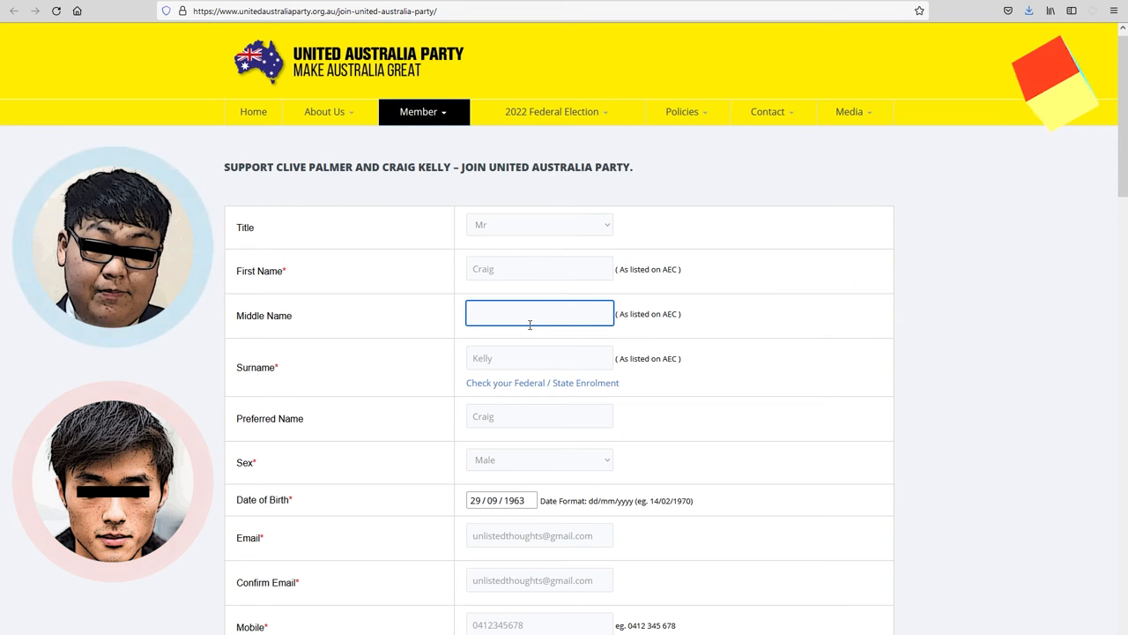
Submit the completed membership application from the bottom of the form.
scroll("down", 3)
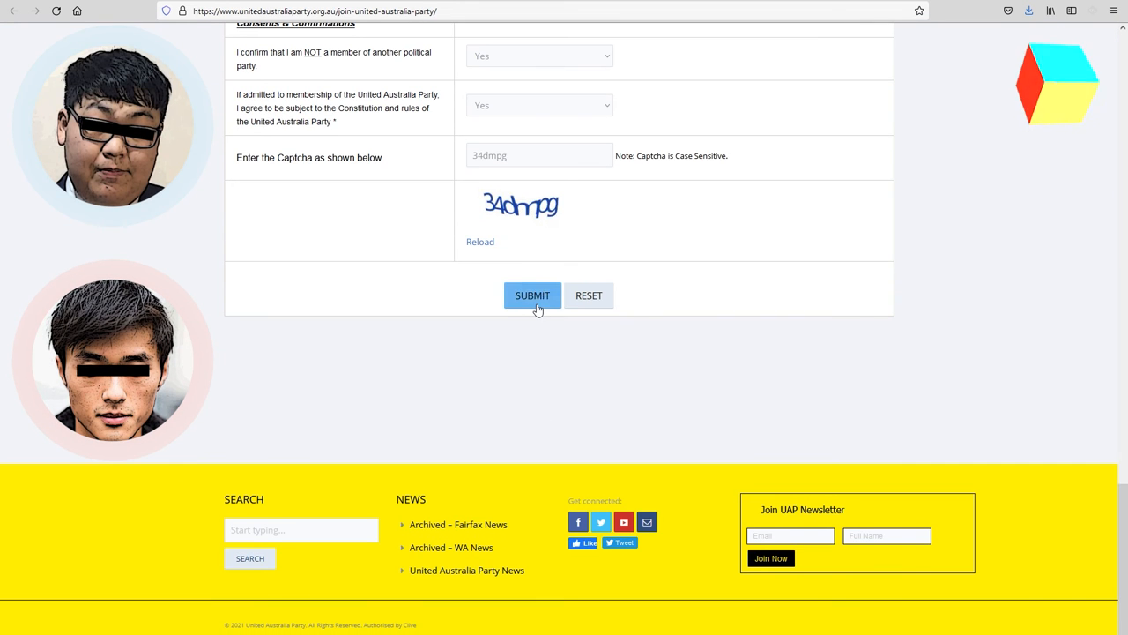
left_click(532, 295)
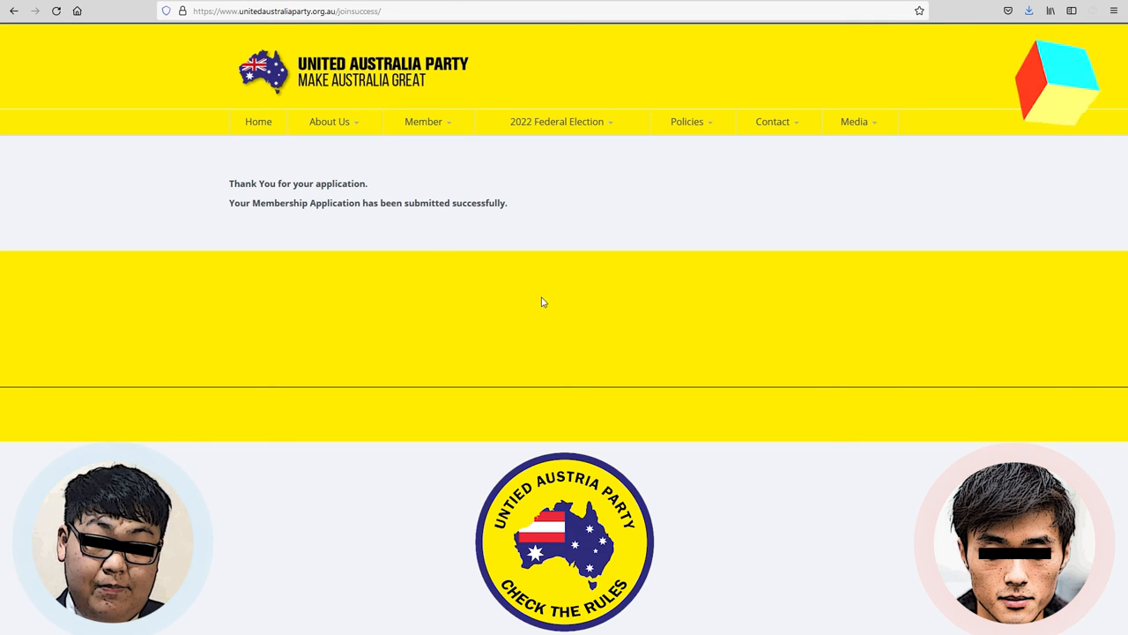
mouse_move(564, 249)
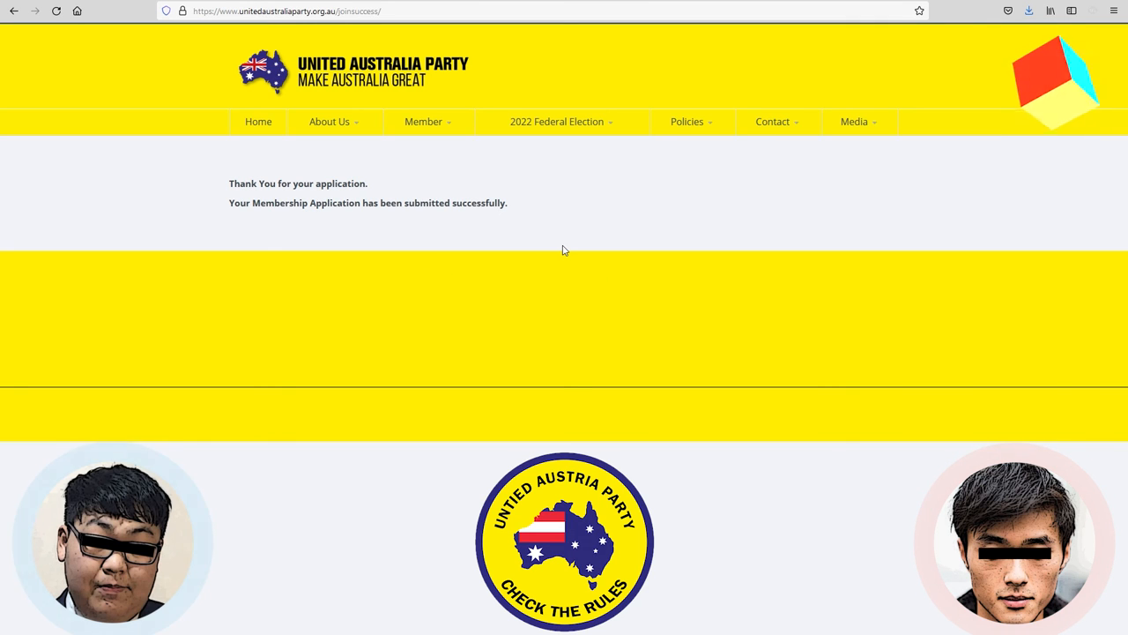
mouse_move(753, 316)
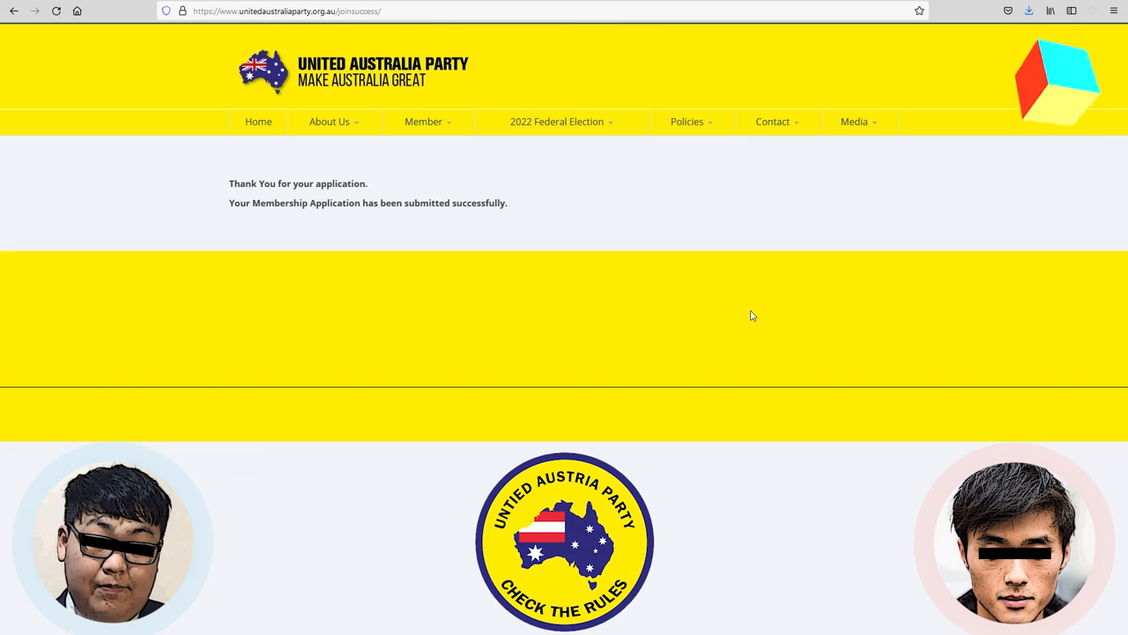
mouse_move(686, 269)
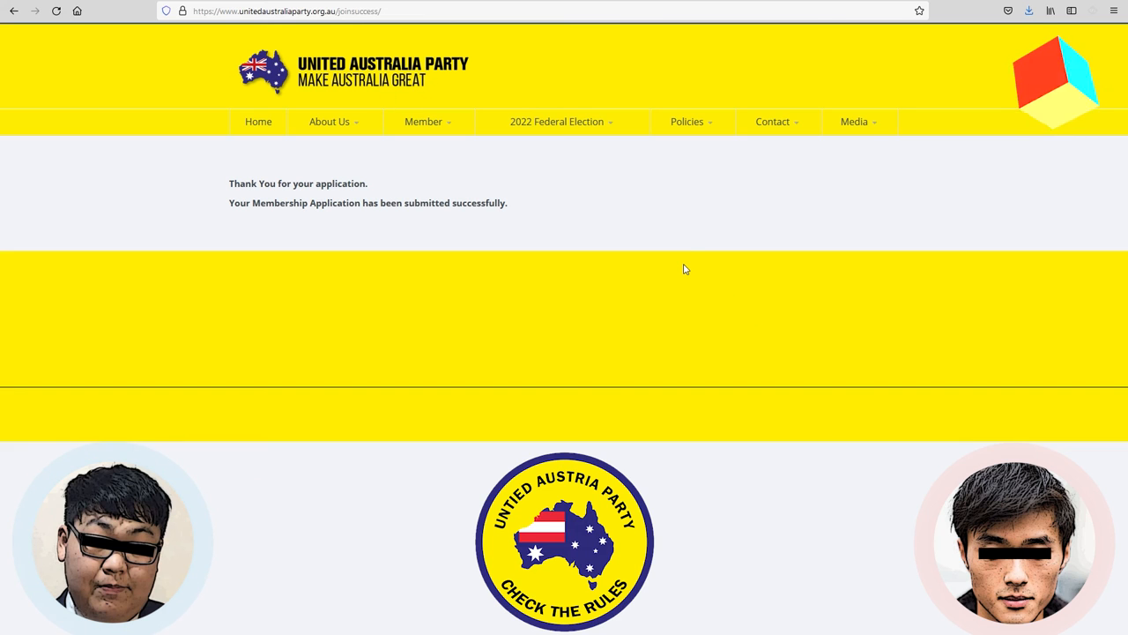